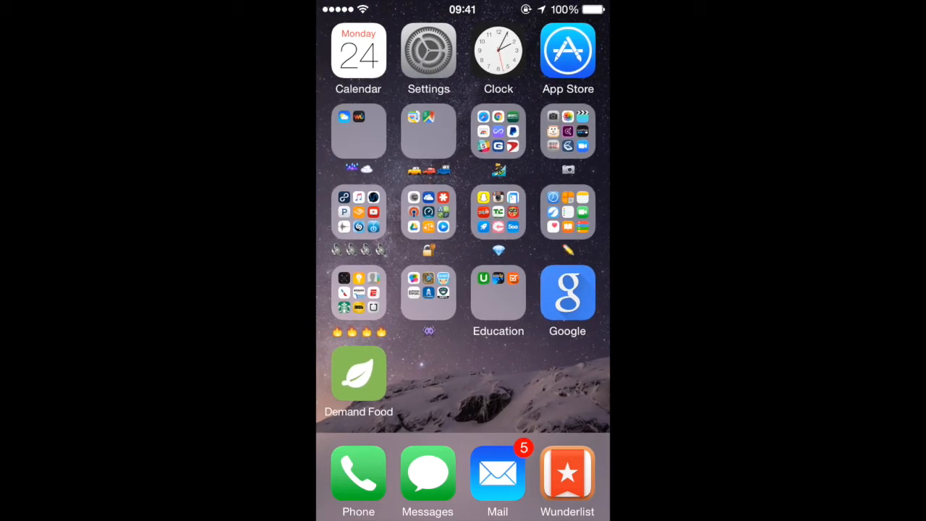
- Reach the Usage overview under General showing 9.1 GB used and 2.9 GB available
click(428, 51)
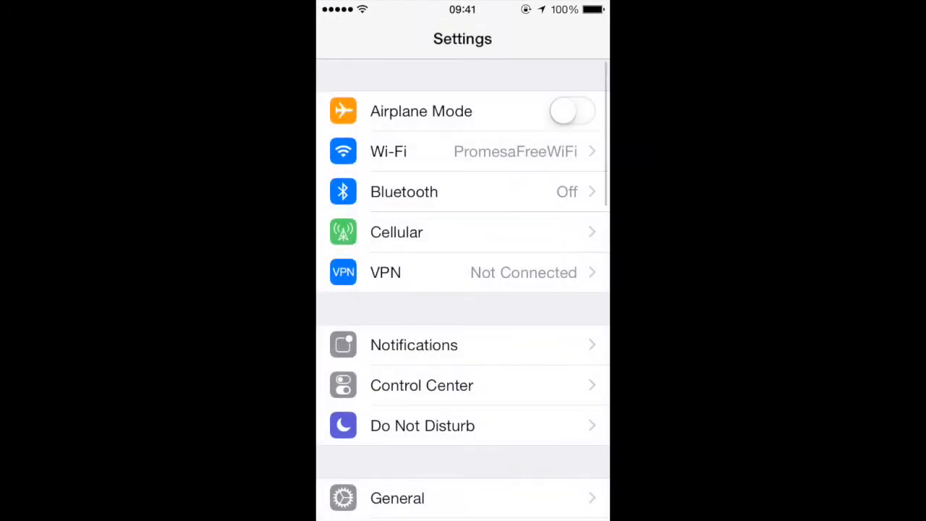
scroll(down, 3)
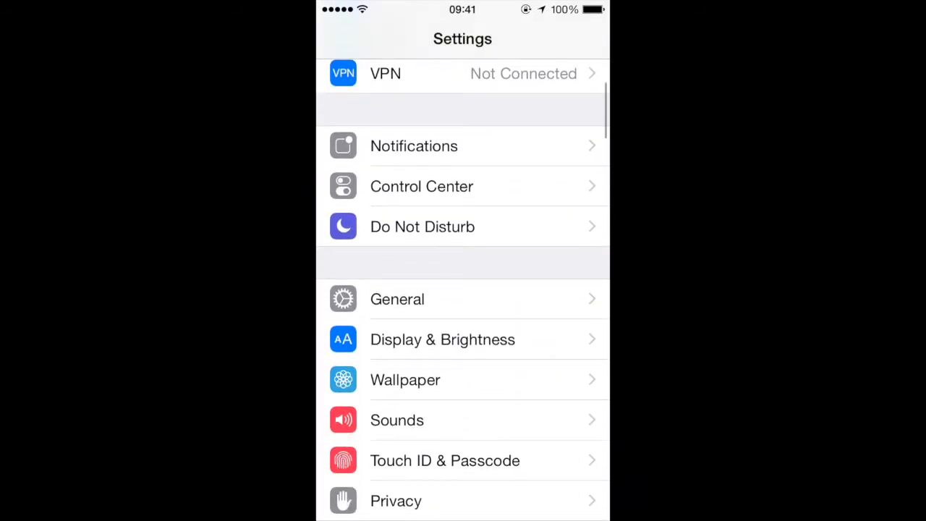
click(396, 298)
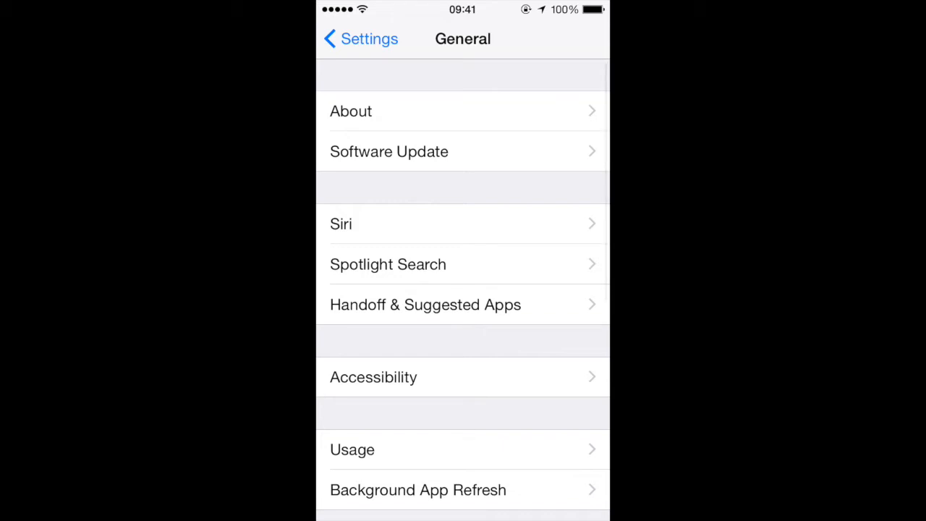
click(353, 449)
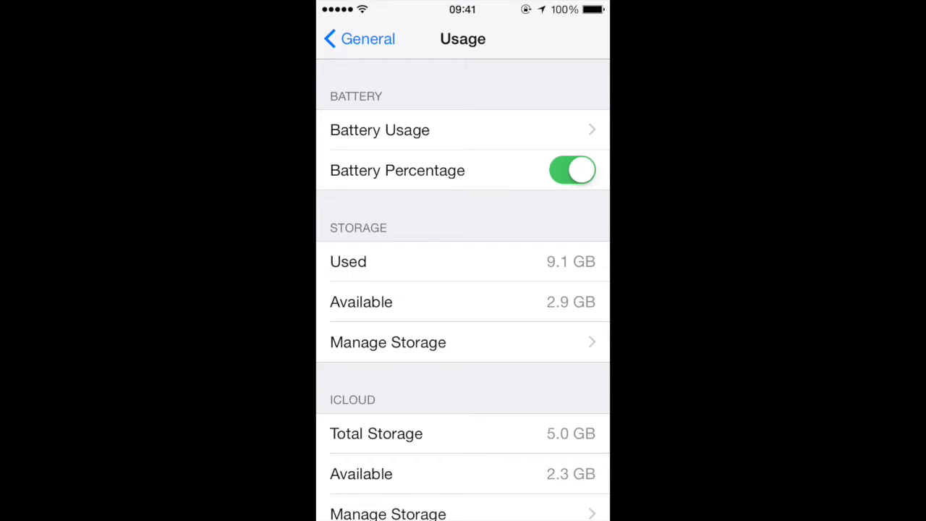
- Delete the Hearthstone app and its data from Manage Storage
click(388, 341)
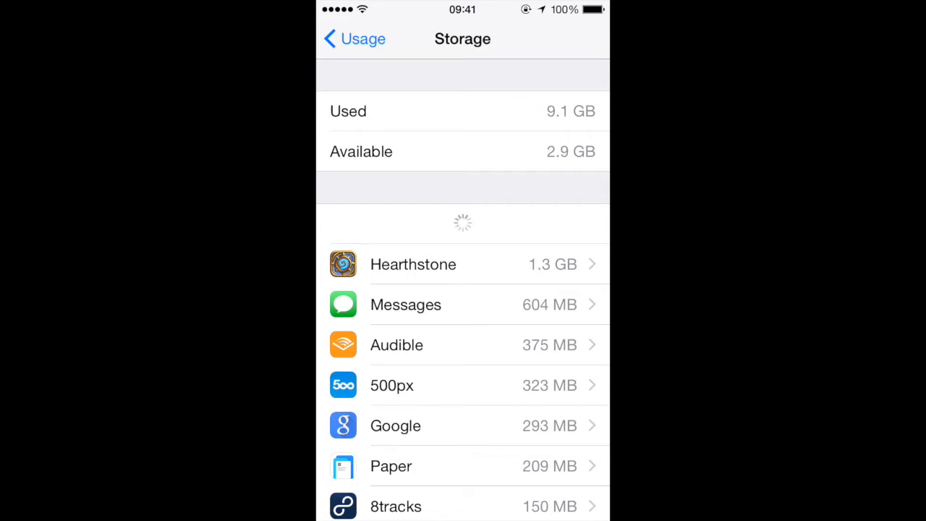
click(414, 263)
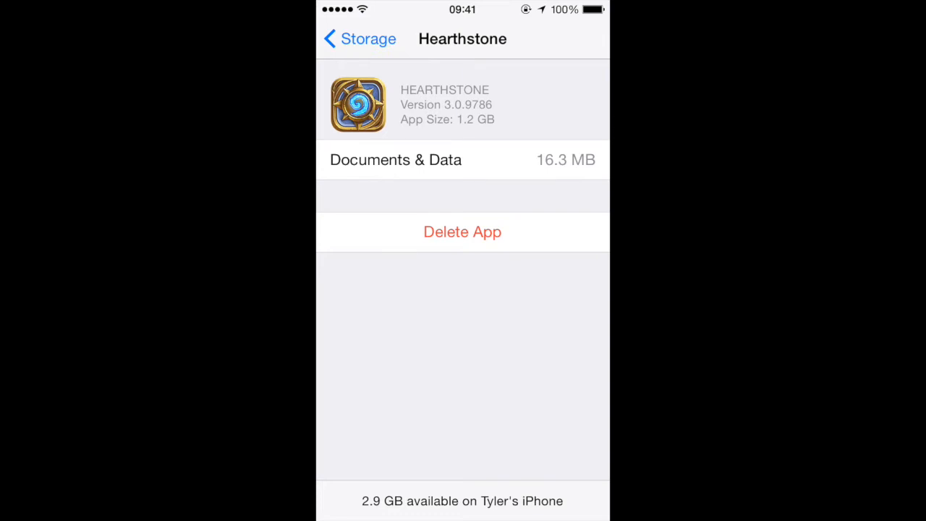
click(463, 231)
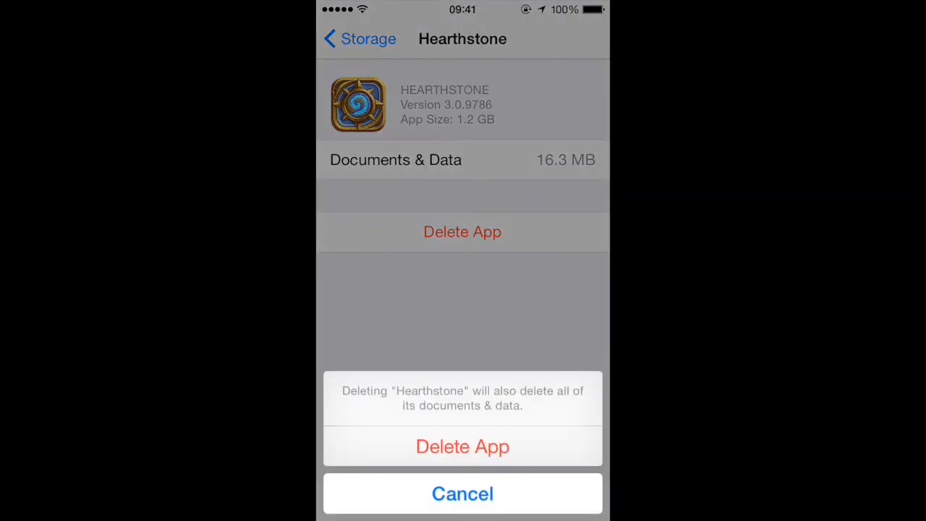
click(463, 446)
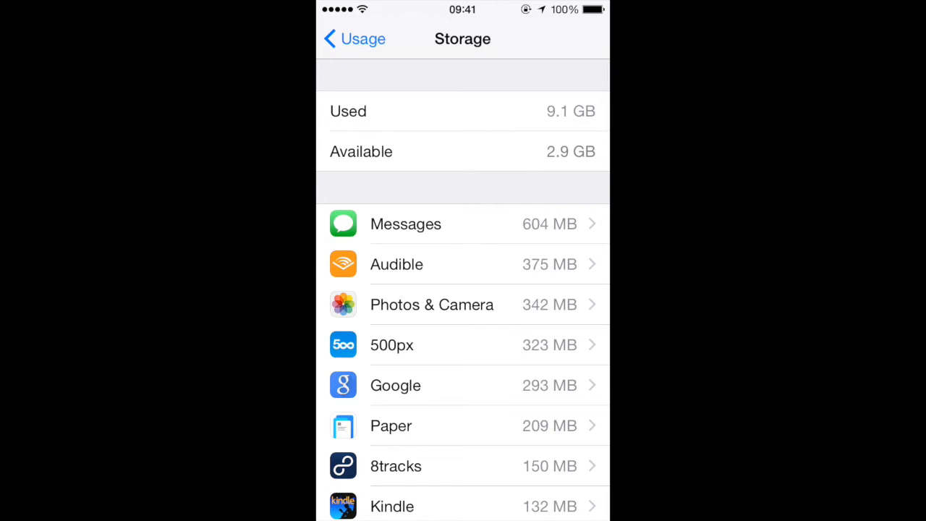
- Return to the Usage overview now showing 7.9 GB used and 4.1 GB available
scroll(down, 3)
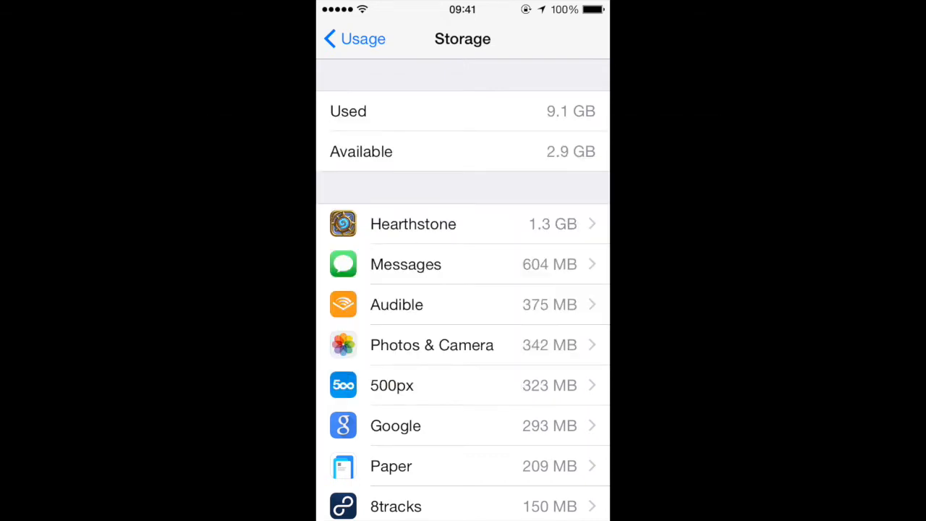
click(405, 263)
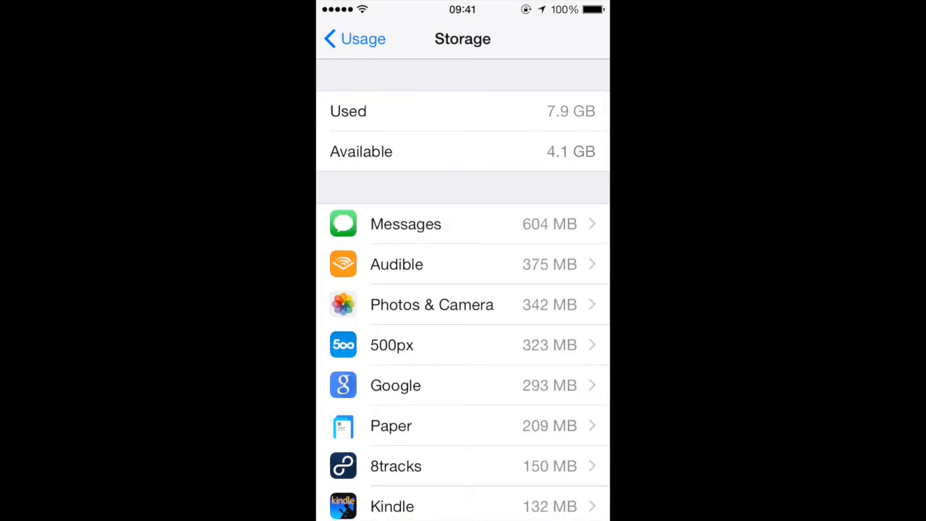
click(353, 37)
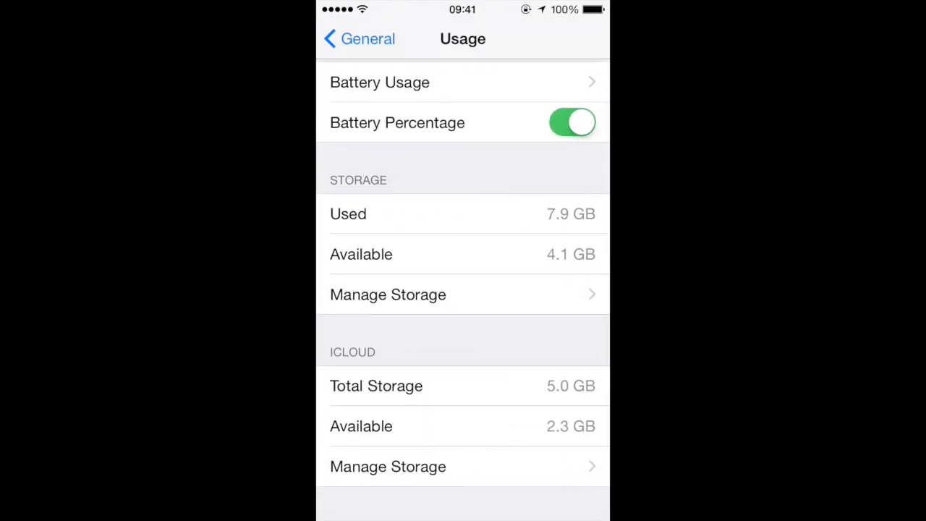
- Remove the large video from iCloud Other Documents, freeing storage to 4.7 GB of 5.0 GB available
click(387, 466)
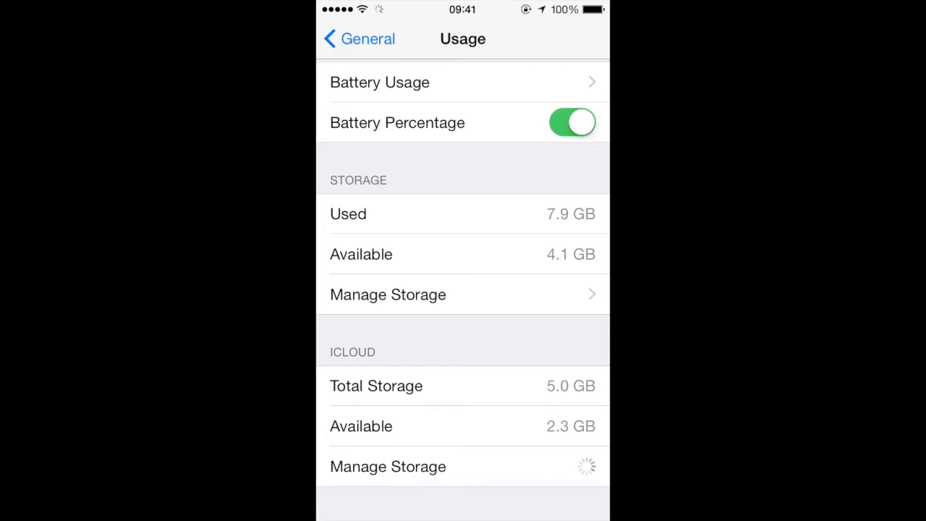
click(387, 466)
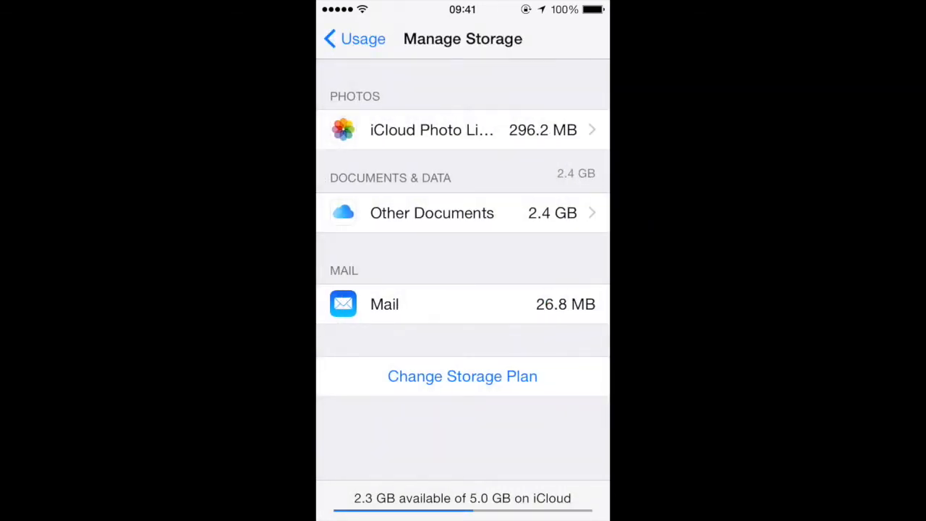
click(431, 212)
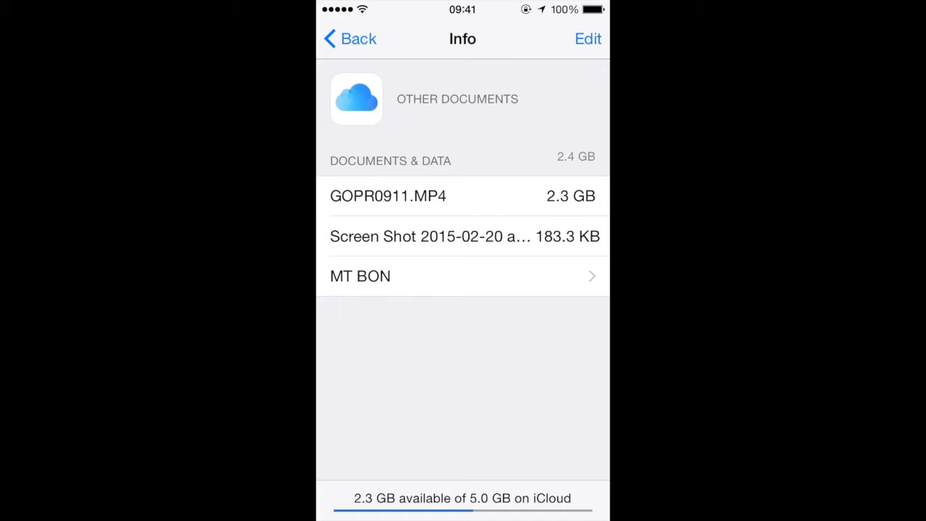
click(350, 38)
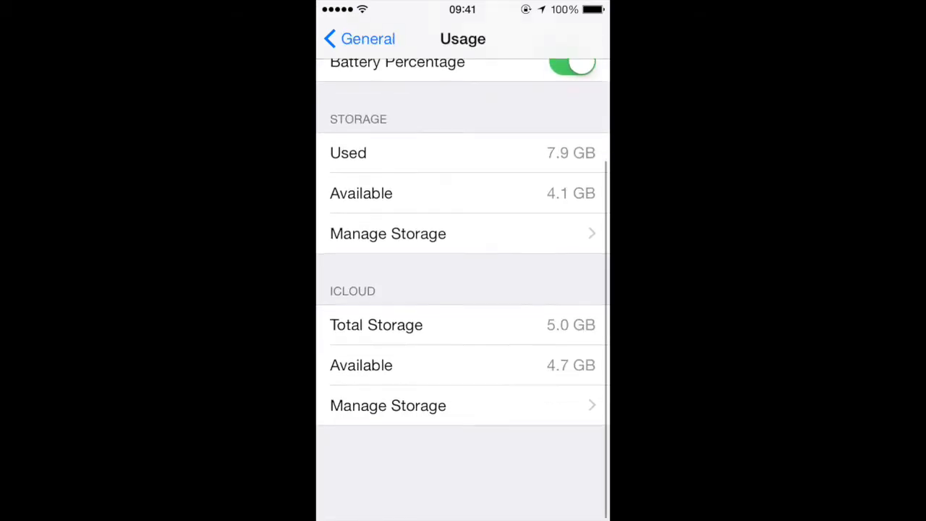
scroll(down, 3)
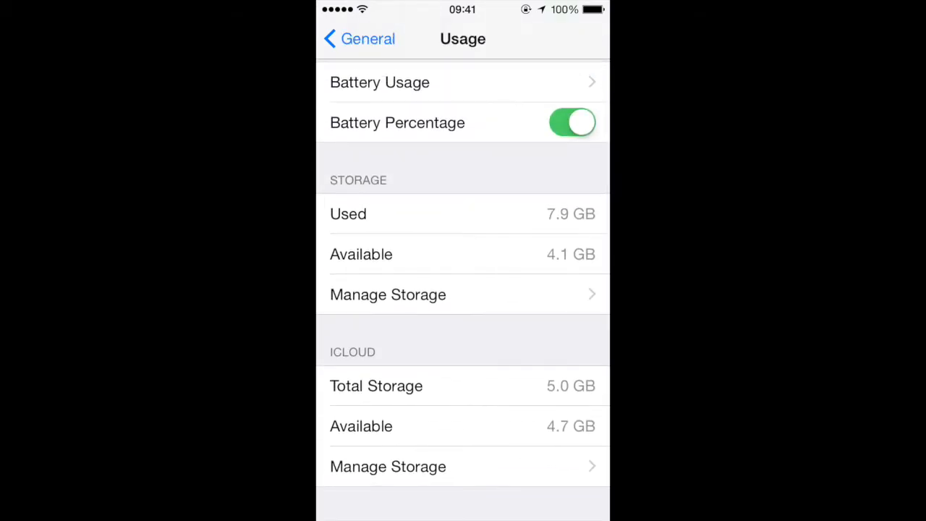
click(359, 38)
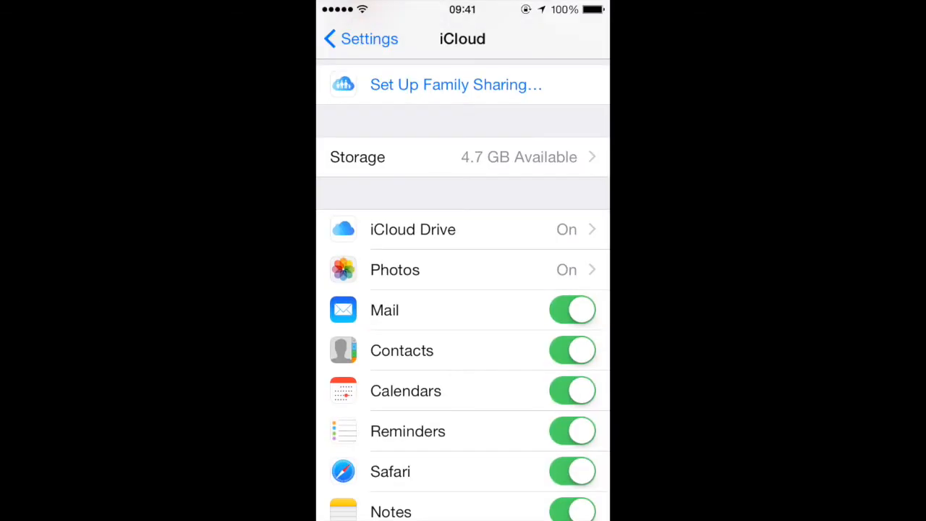
- Turn on iCloud Backup, confirm with OK, and start Back Up Now
scroll(down, 3)
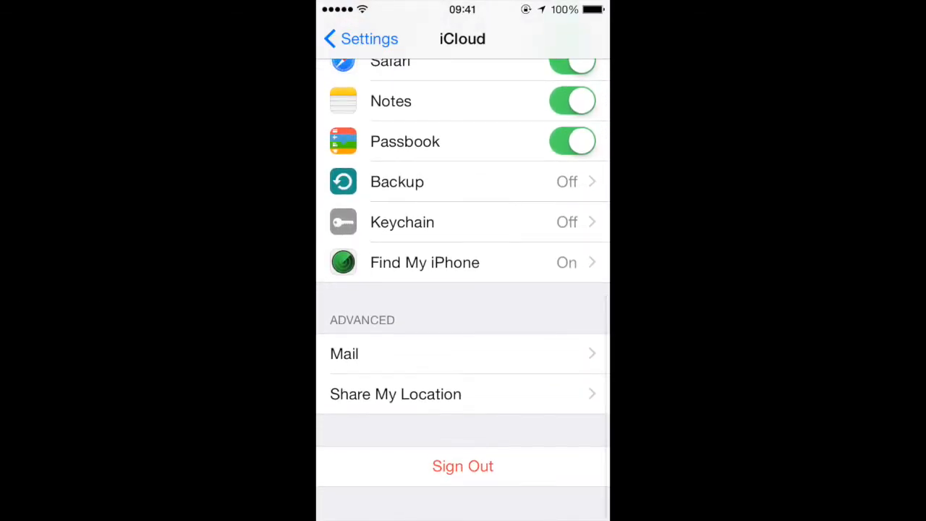
click(462, 182)
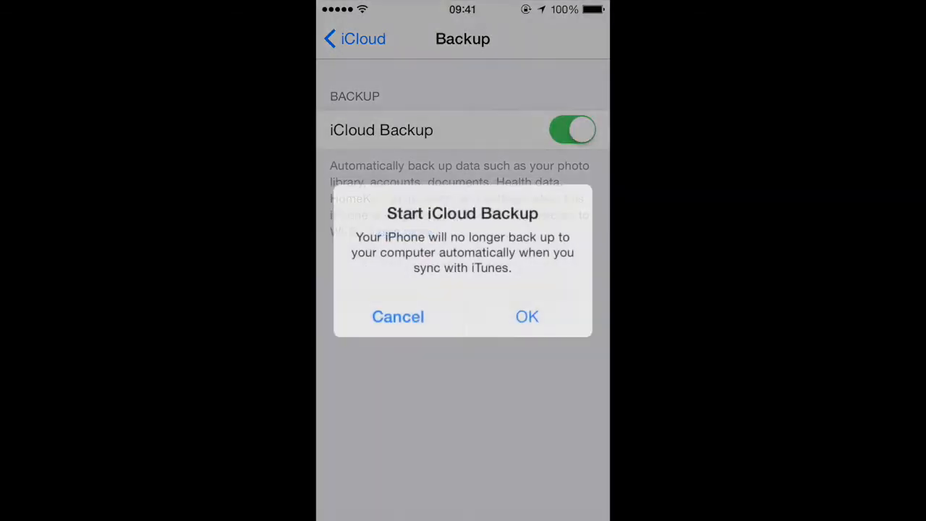
click(527, 315)
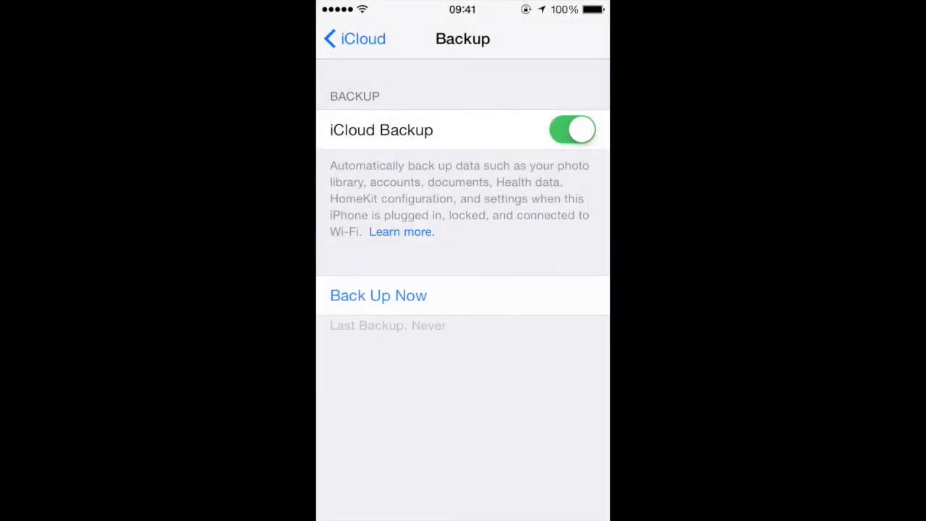
click(379, 295)
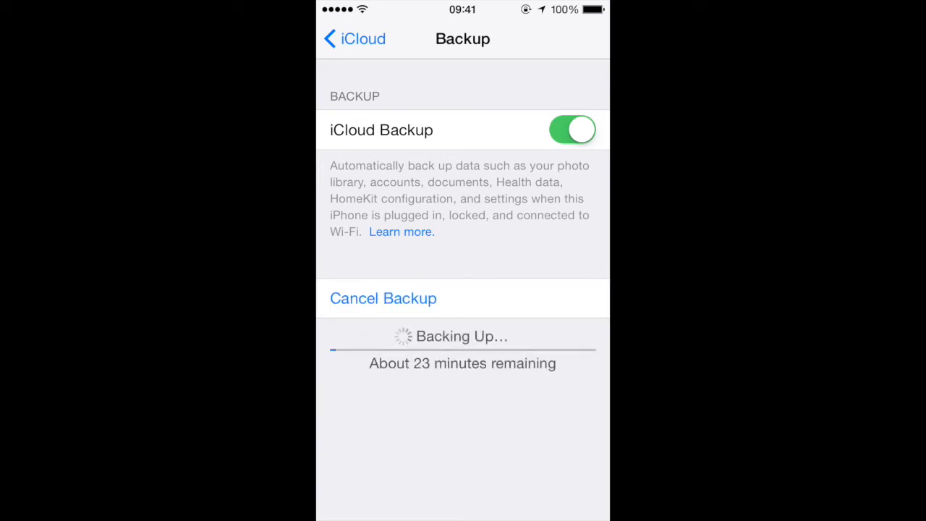
click(382, 298)
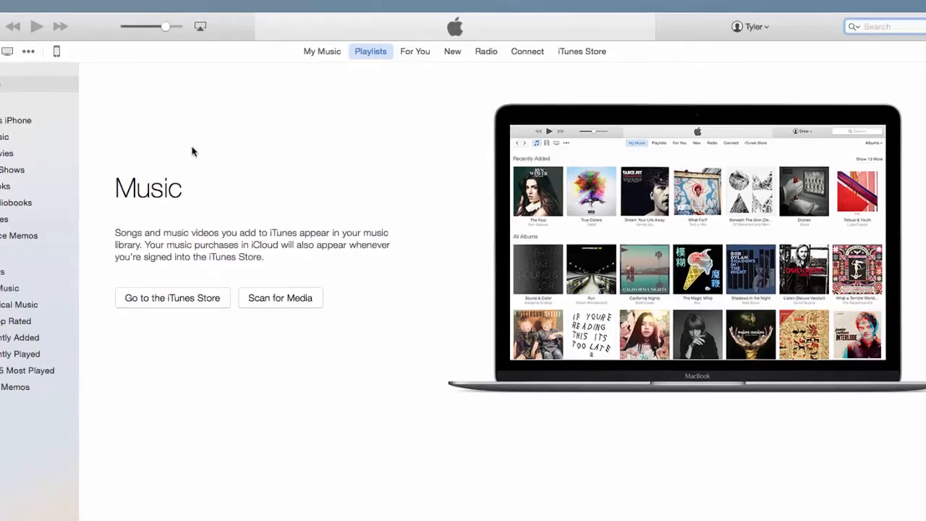
click(92, 9)
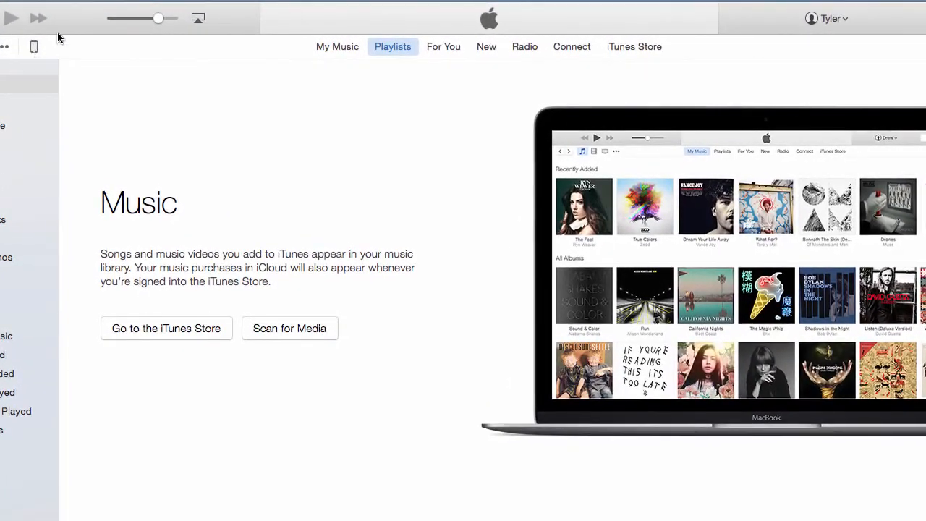
- Show the iPhone summary and set Automatically Back Up to This computer
click(122, 46)
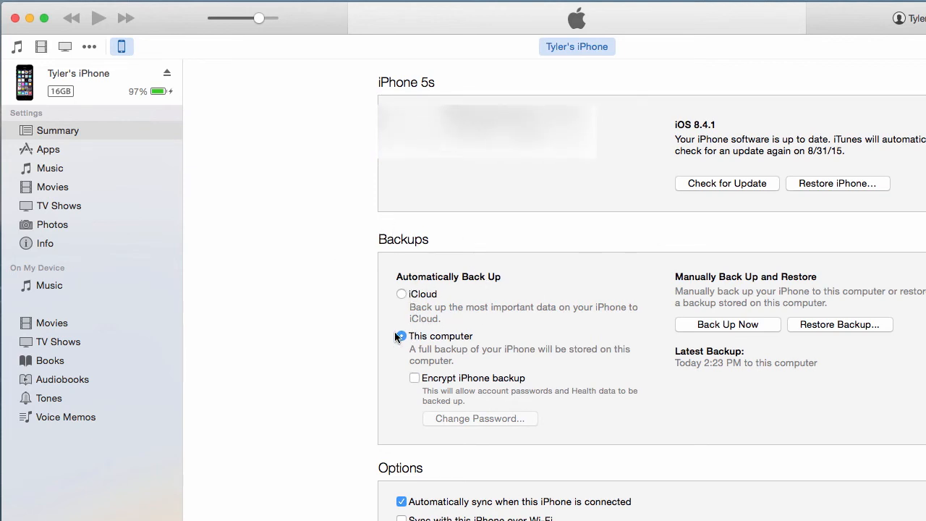
click(402, 336)
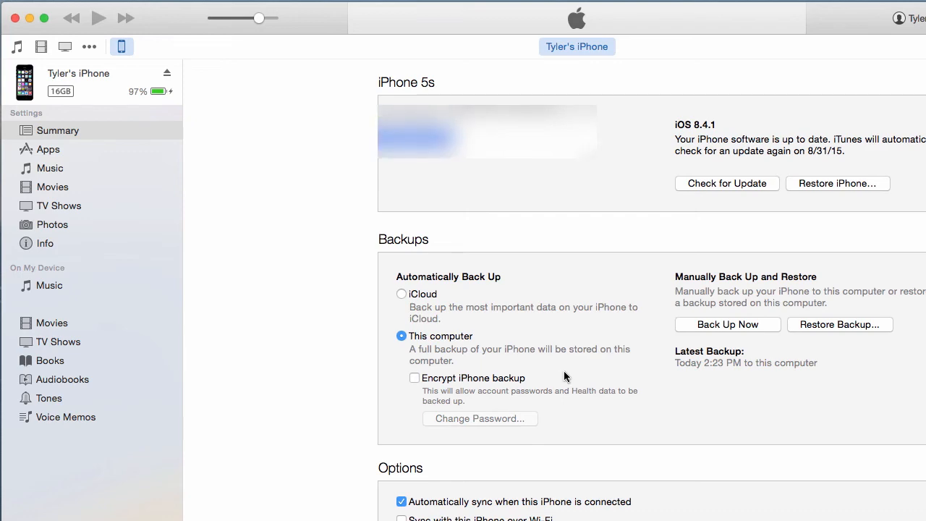
click(93, 8)
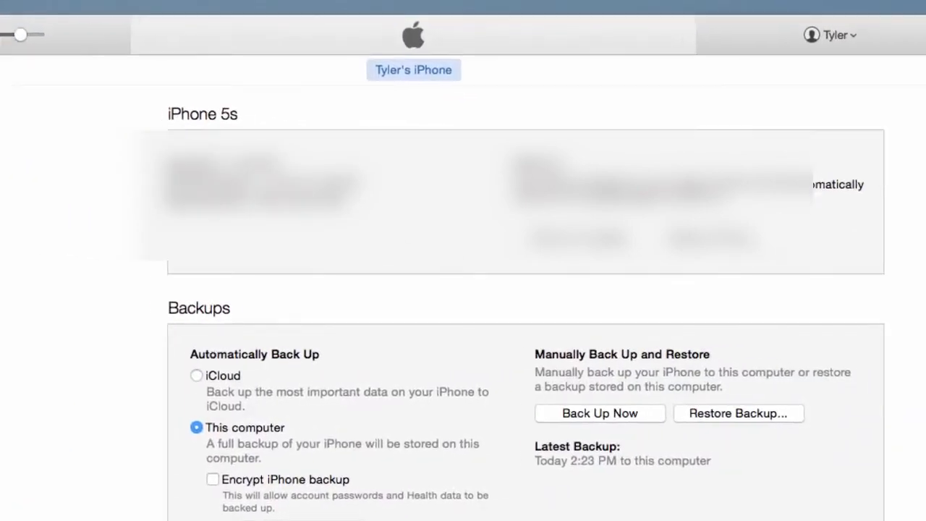
- Run Back Up Now and verify the 2:54 PM backup in the Devices list of iTunes Preferences
click(599, 414)
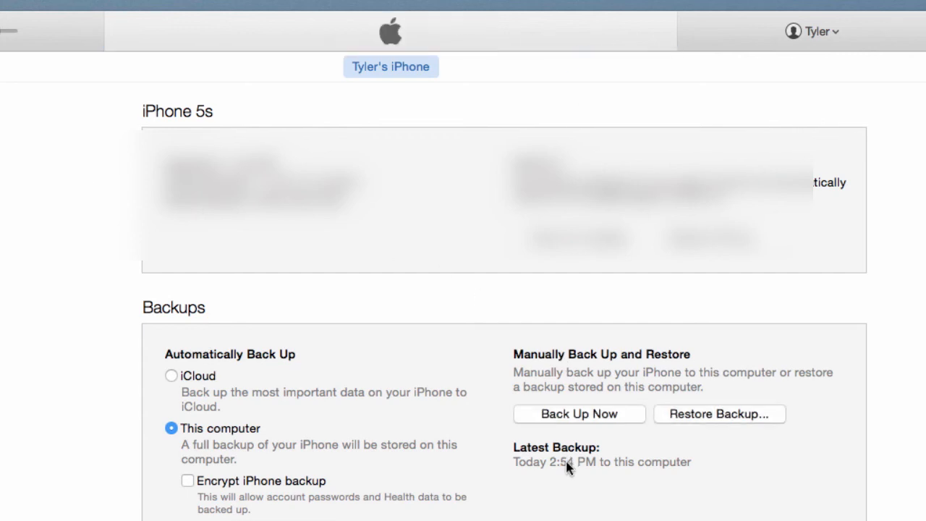
click(55, 9)
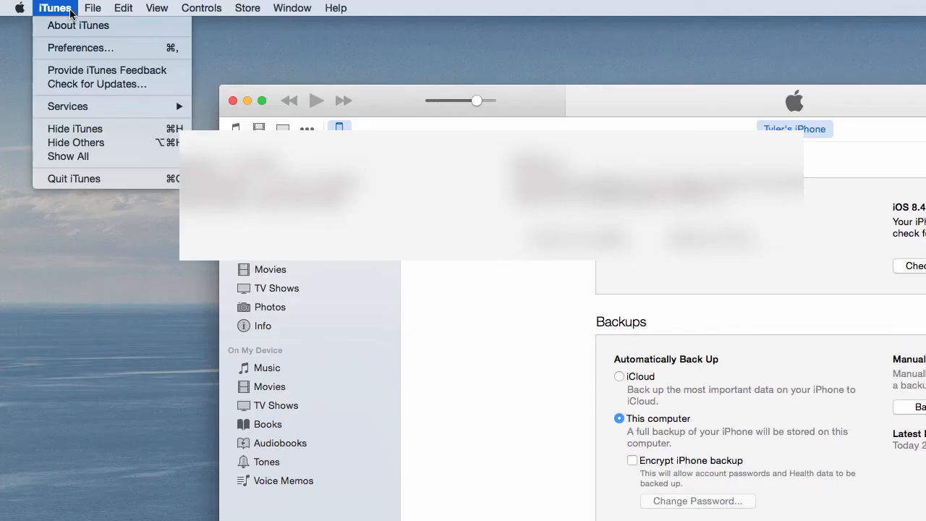
click(81, 46)
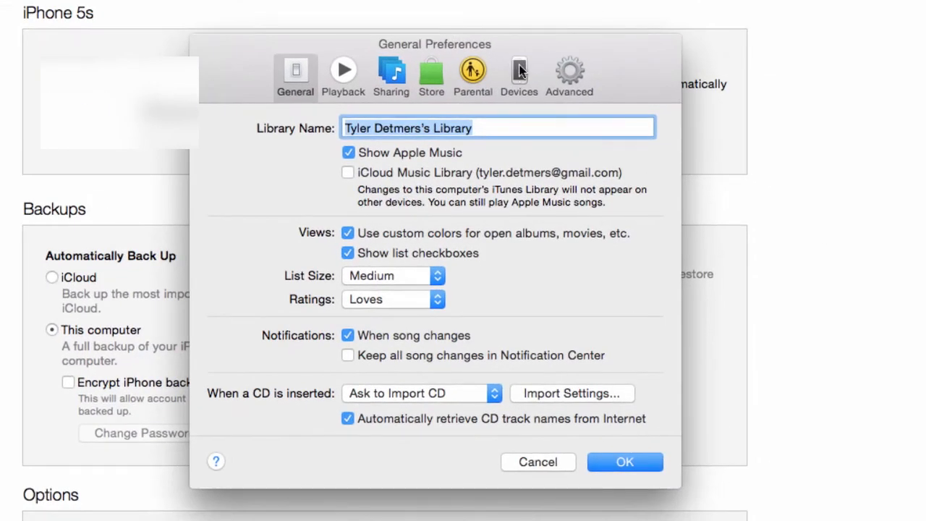
click(518, 72)
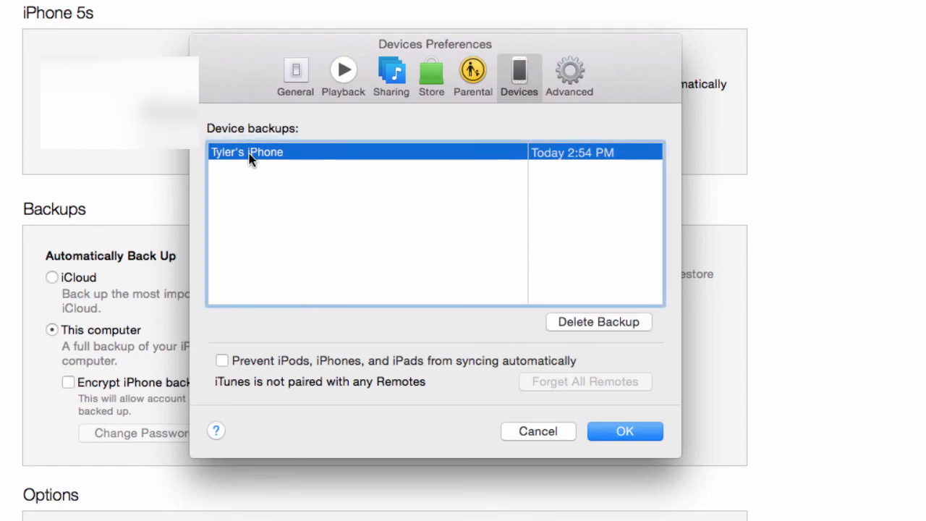